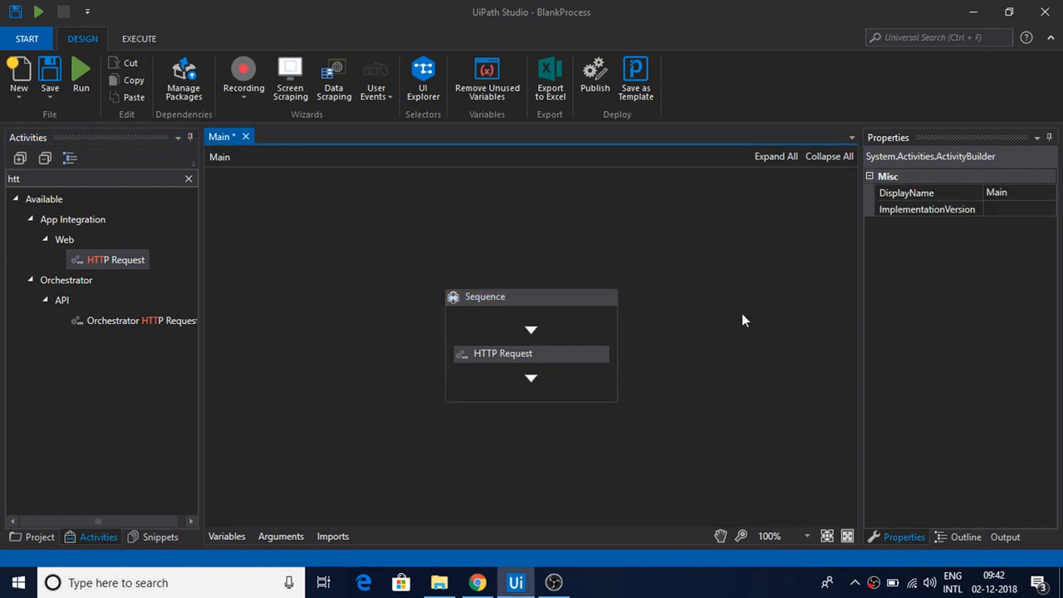
pyautogui.moveTo(742, 344)
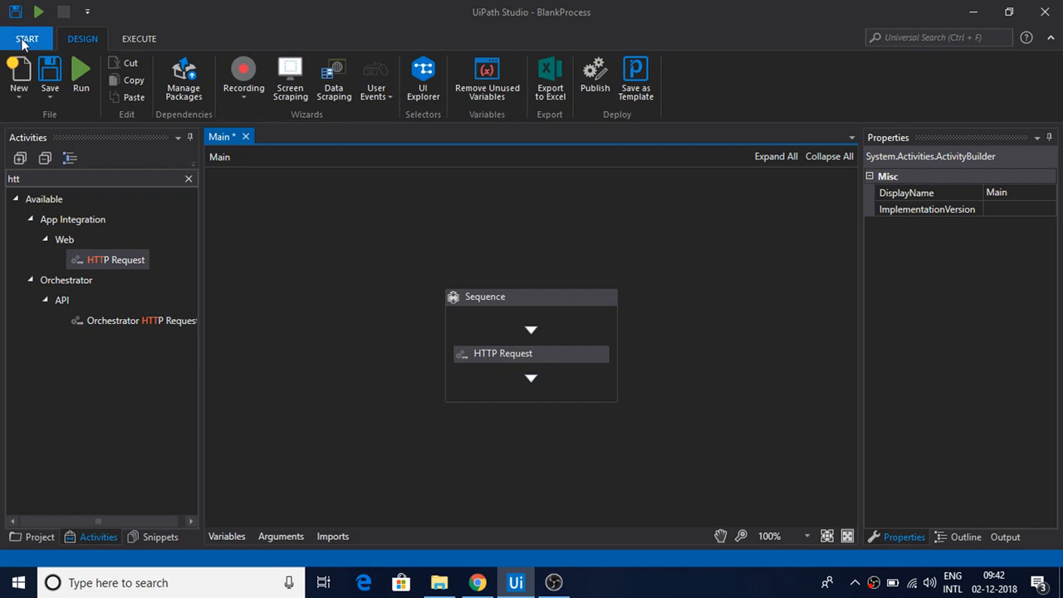
# From the start page, begin and cancel a new blank process, then view Settings
pyautogui.click(27, 38)
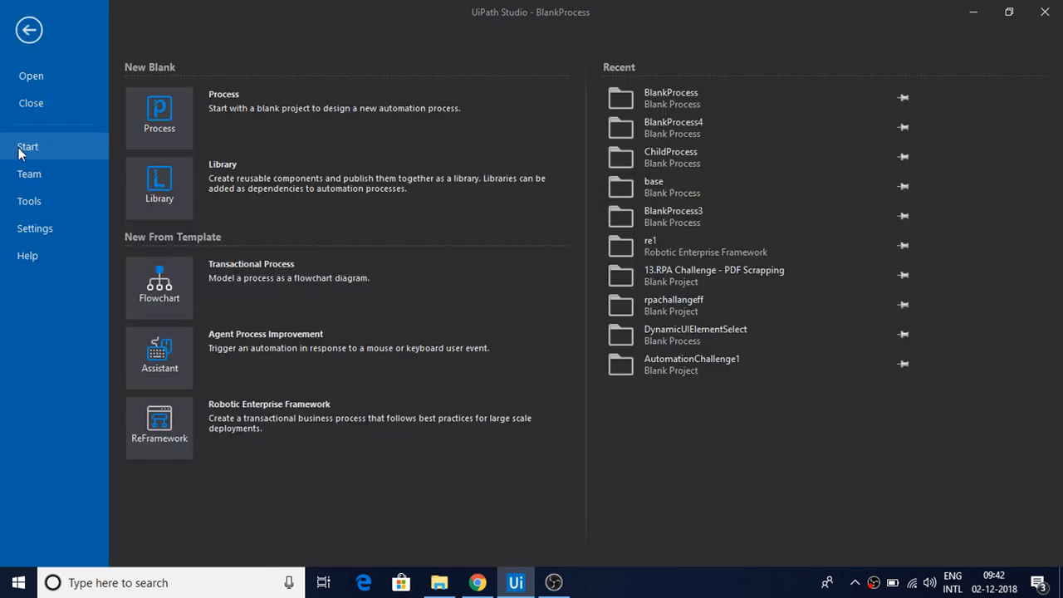
pyautogui.click(159, 117)
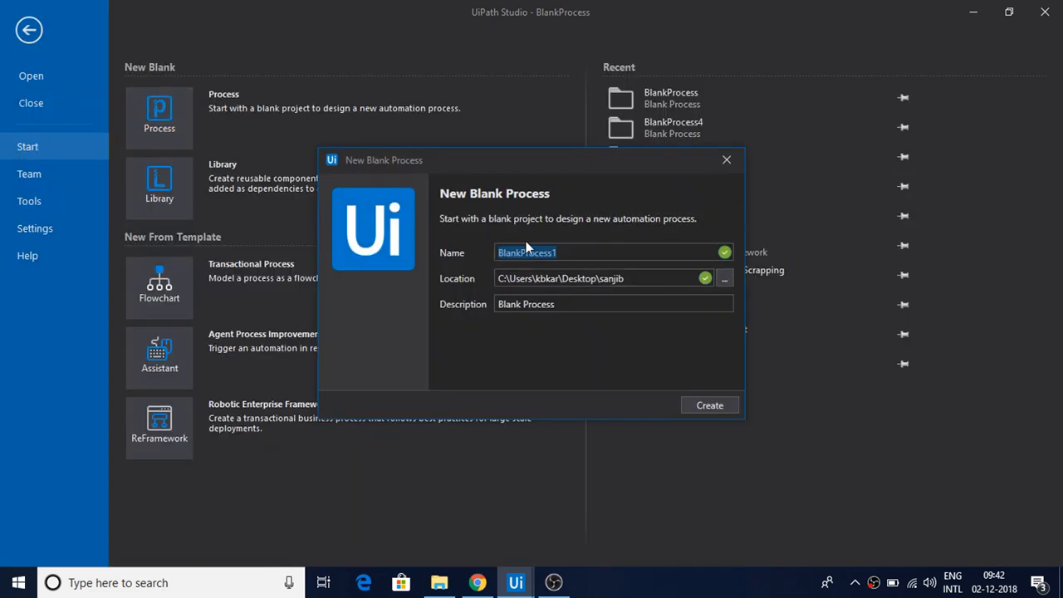
pyautogui.moveTo(741, 194)
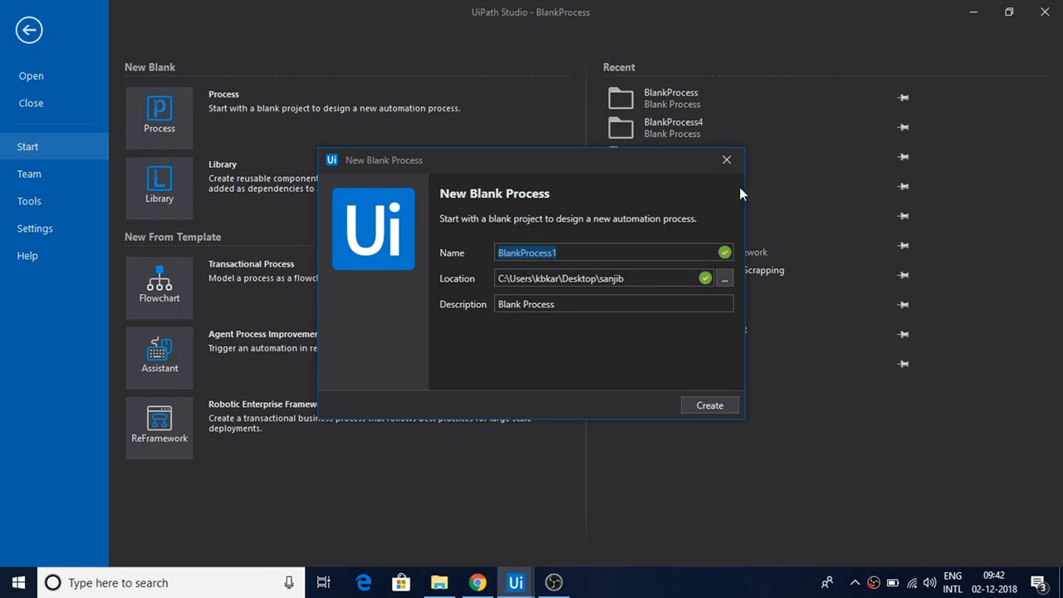
pyautogui.click(726, 159)
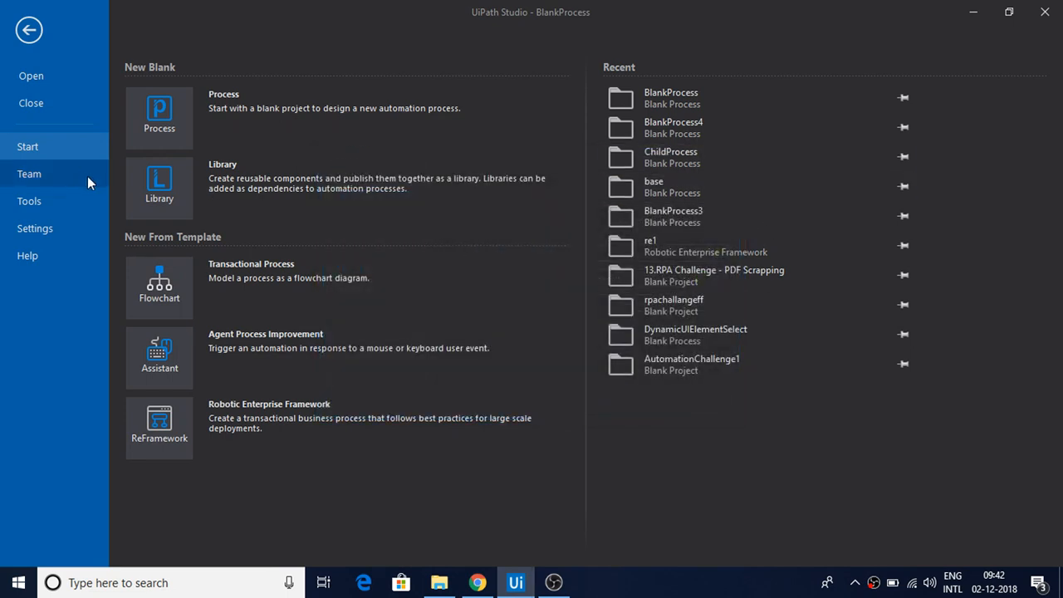
pyautogui.moveTo(40, 215)
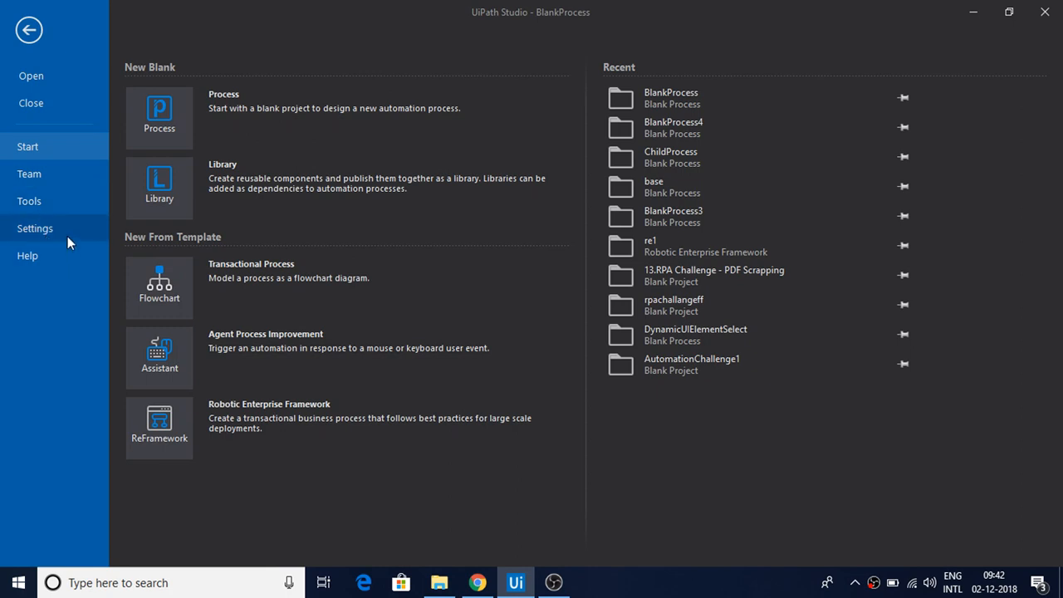
pyautogui.click(35, 228)
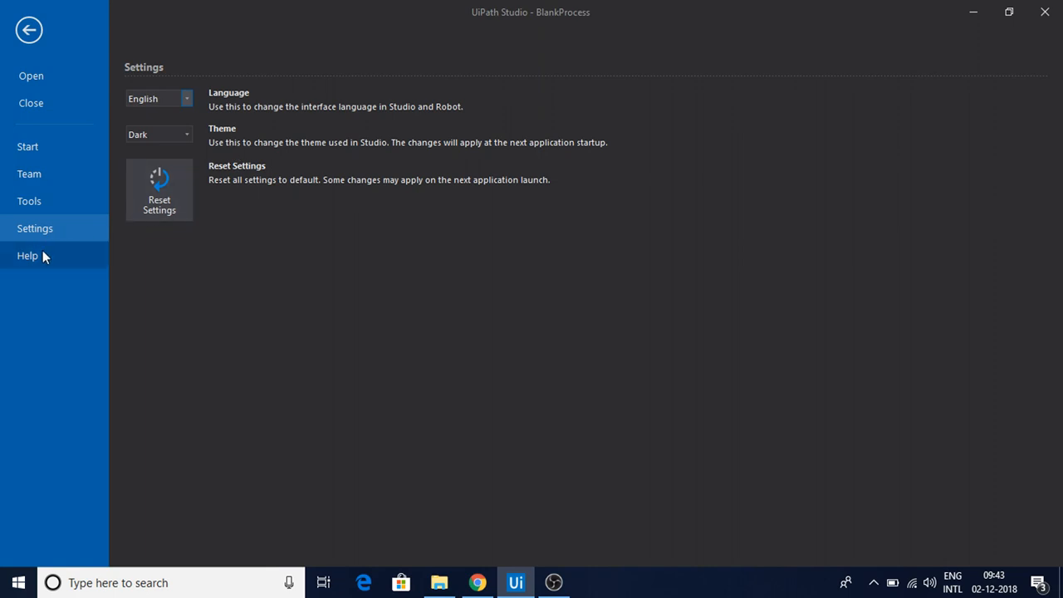
# View the Help page with documentation resources and version 2018.4.0-beta.40 license details
pyautogui.click(27, 255)
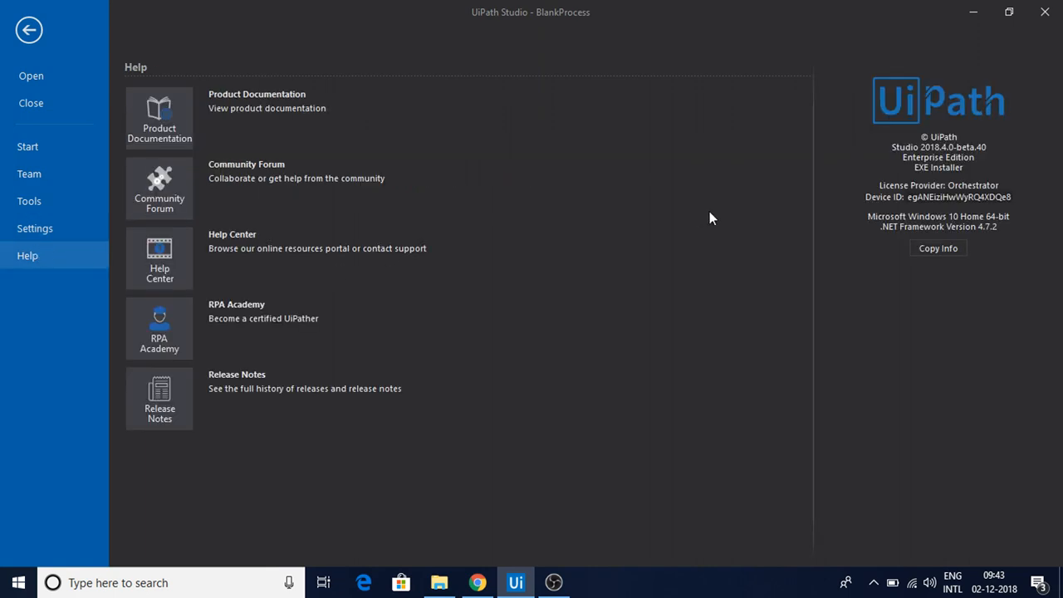
pyautogui.moveTo(1010, 233)
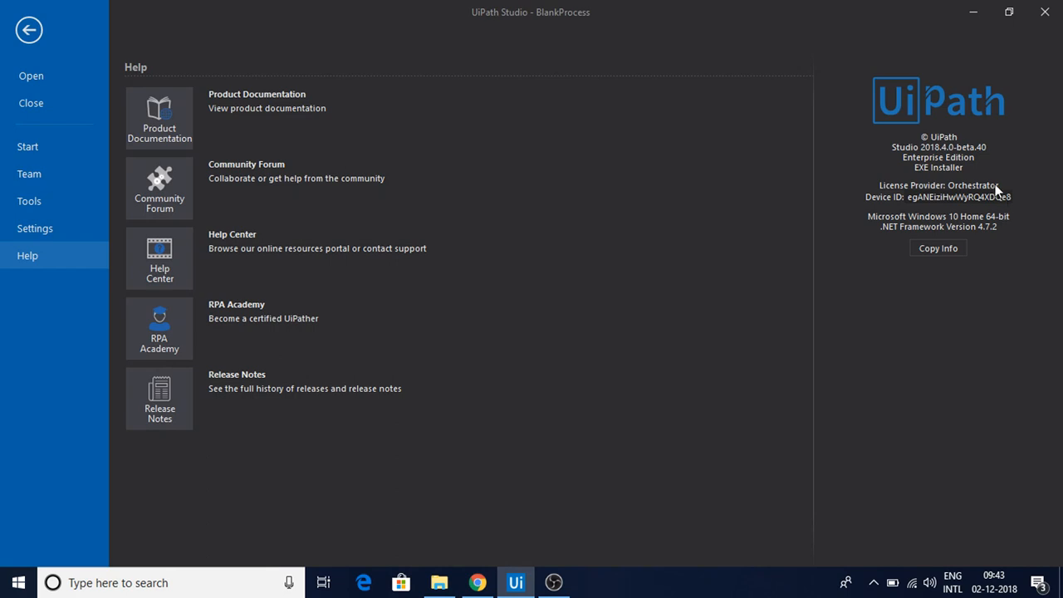
pyautogui.moveTo(976, 158)
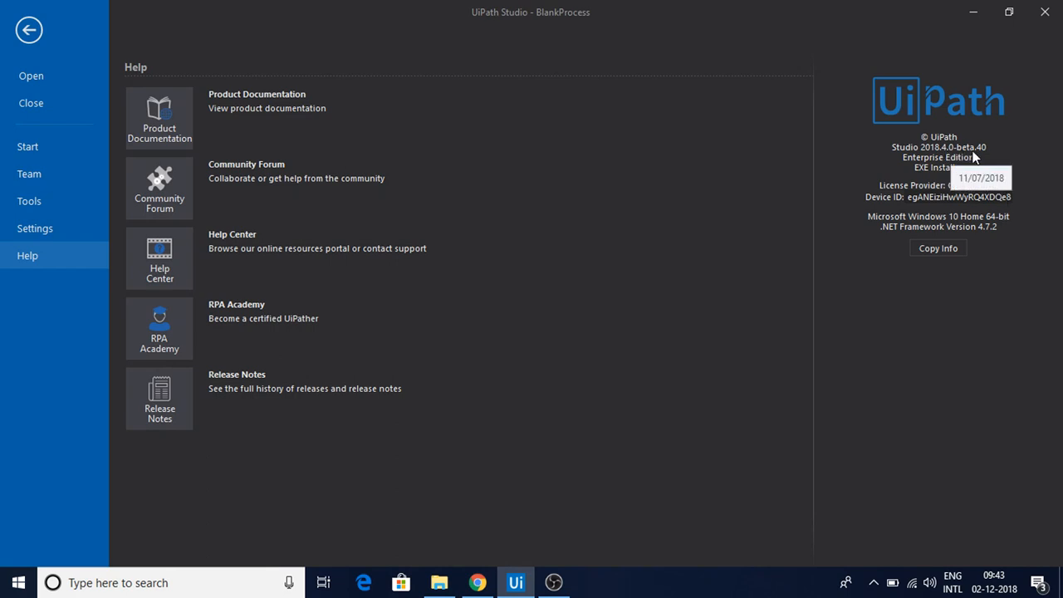
pyautogui.moveTo(937, 155)
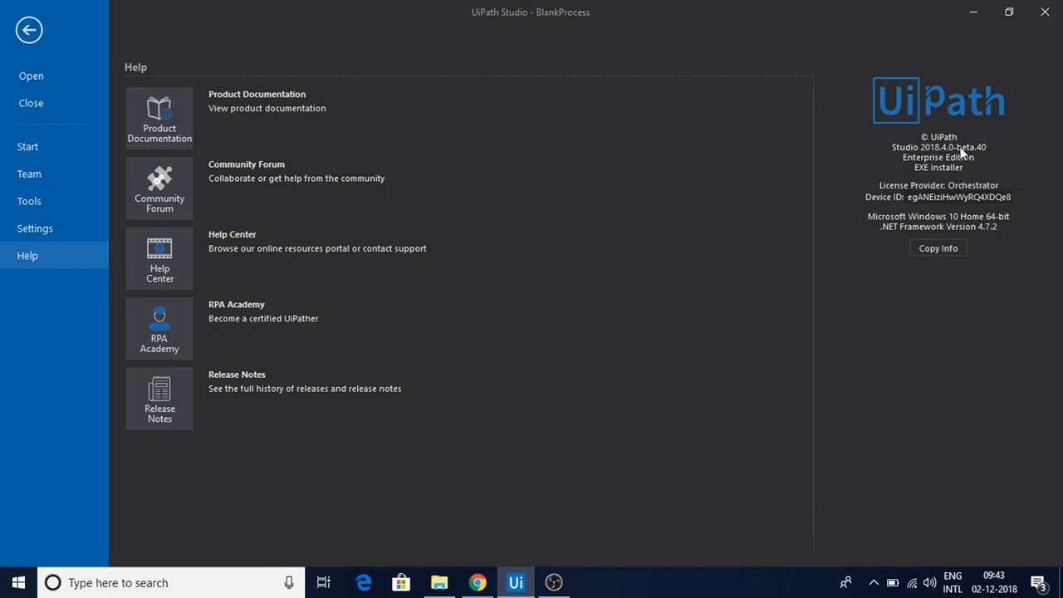
pyautogui.moveTo(965, 155)
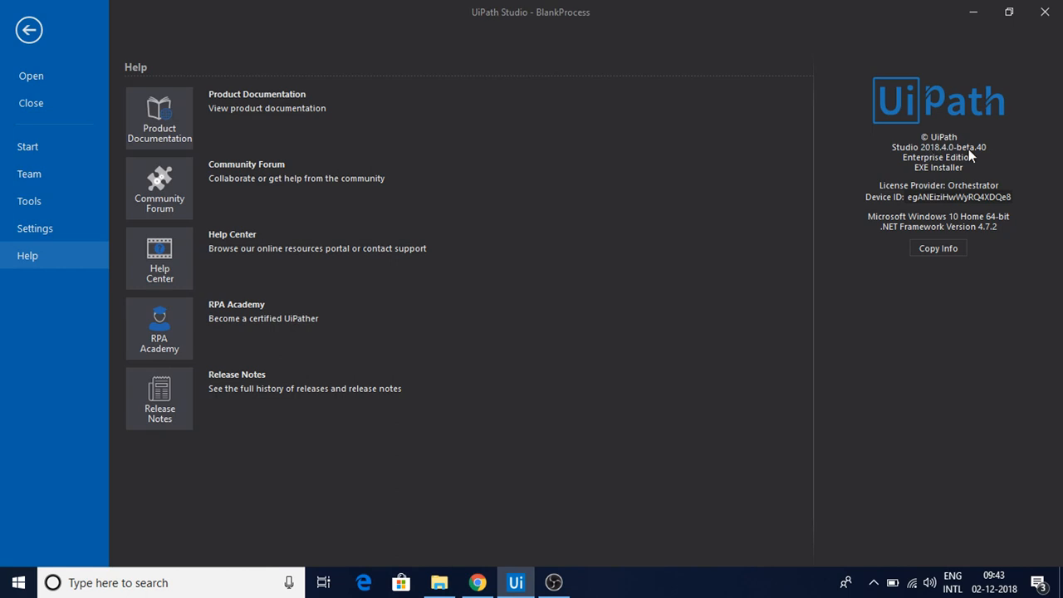
pyautogui.moveTo(49, 222)
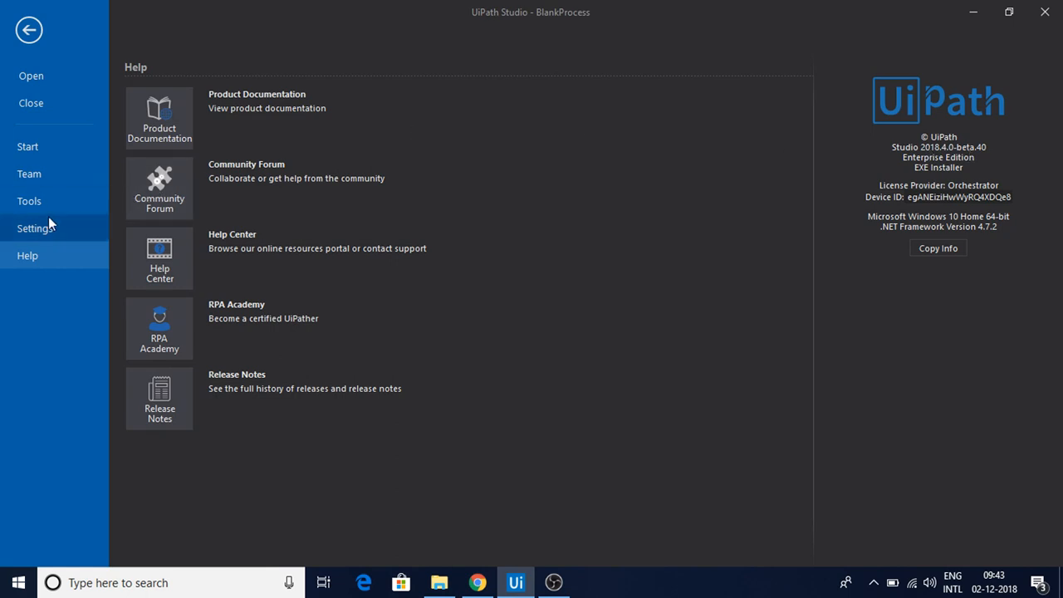
pyautogui.moveTo(34, 235)
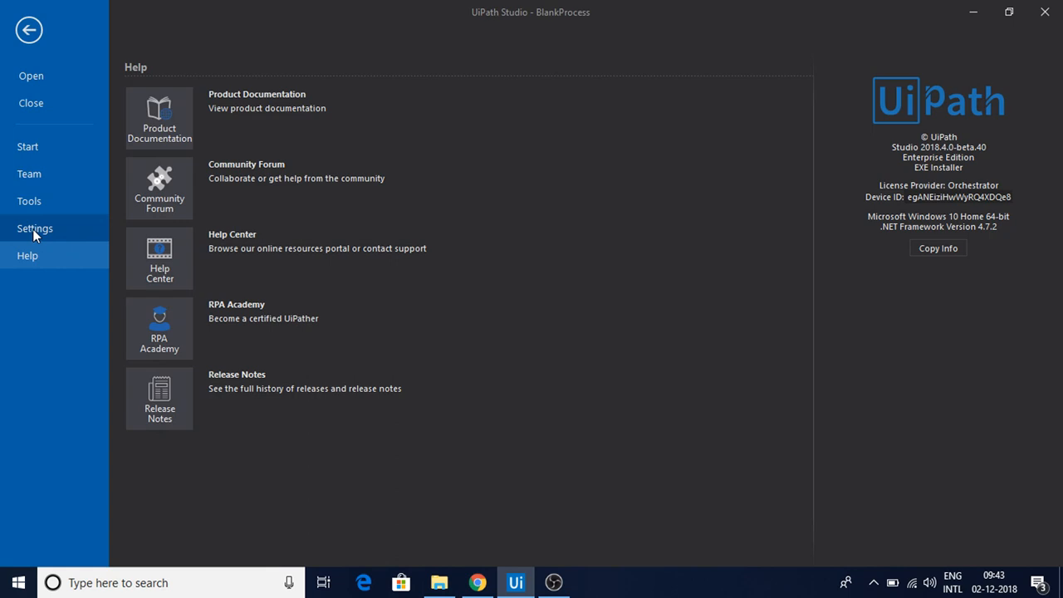
# In Settings, try the Classic theme, then set the theme back to Dark
pyautogui.click(35, 228)
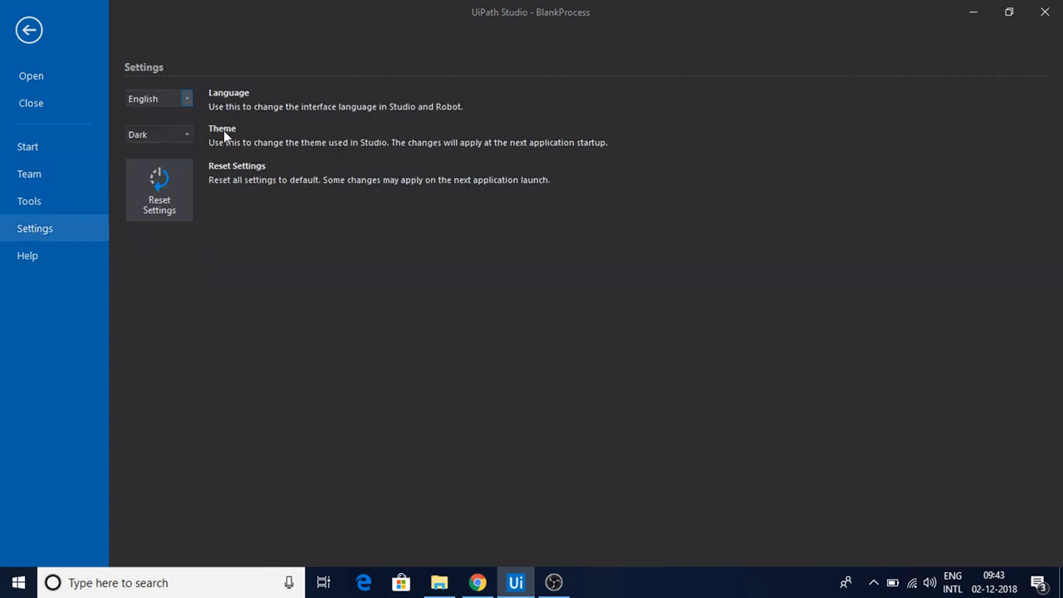
pyautogui.click(158, 133)
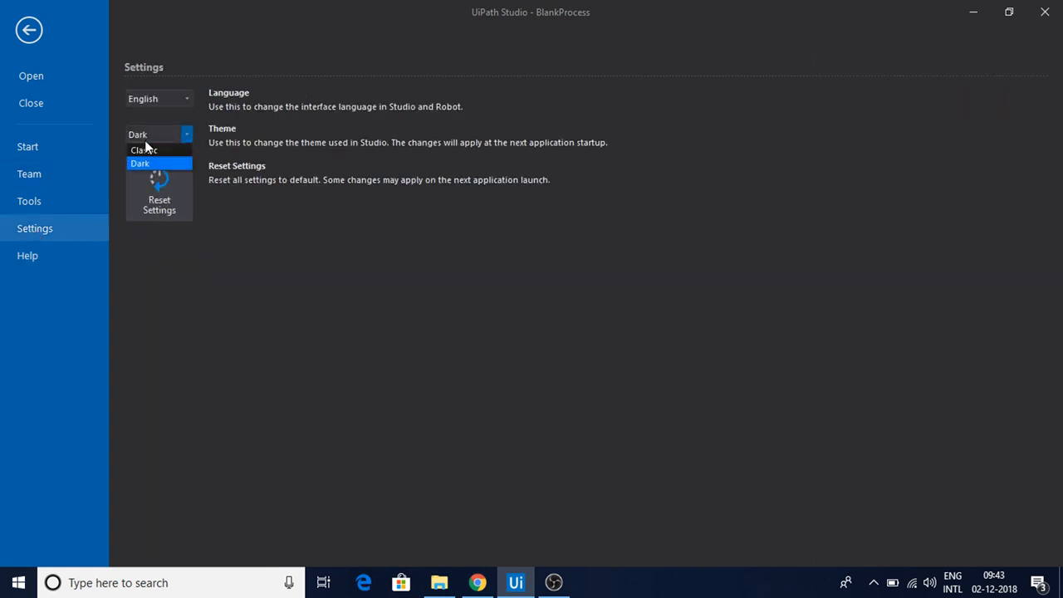
pyautogui.click(144, 150)
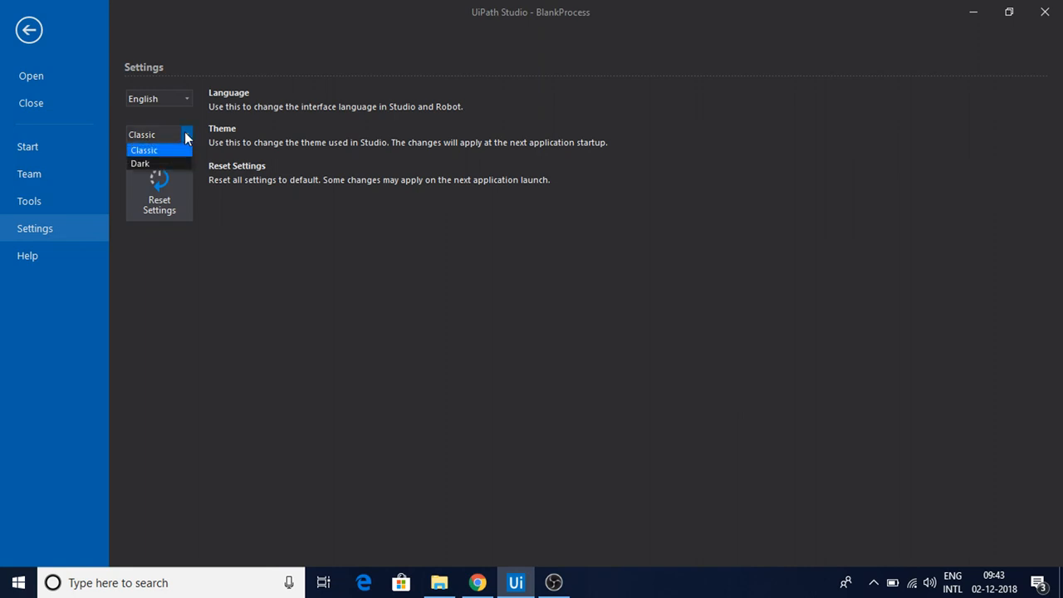
pyautogui.click(140, 163)
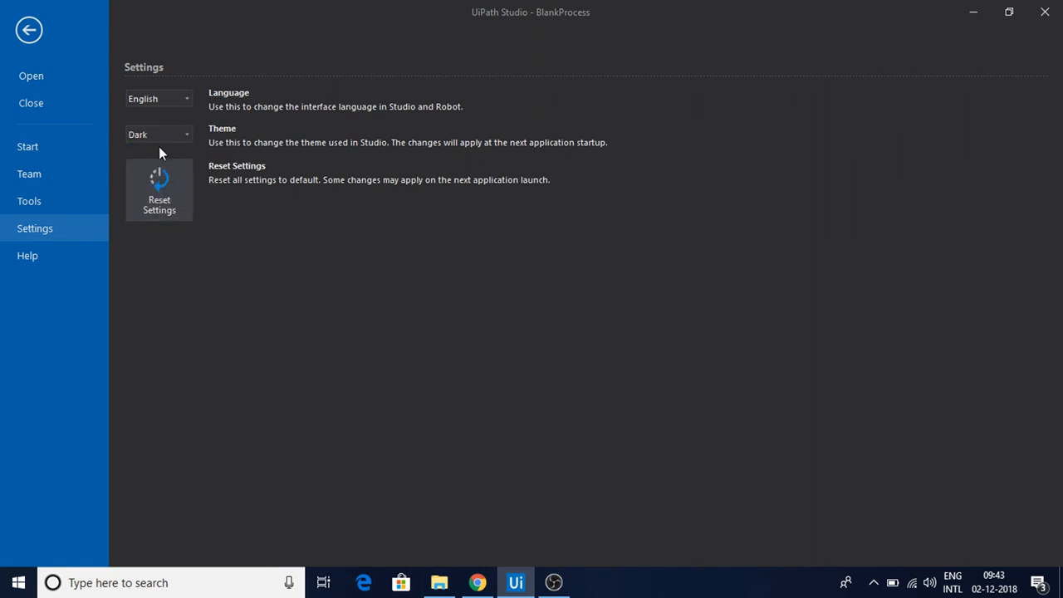
pyautogui.moveTo(267, 163)
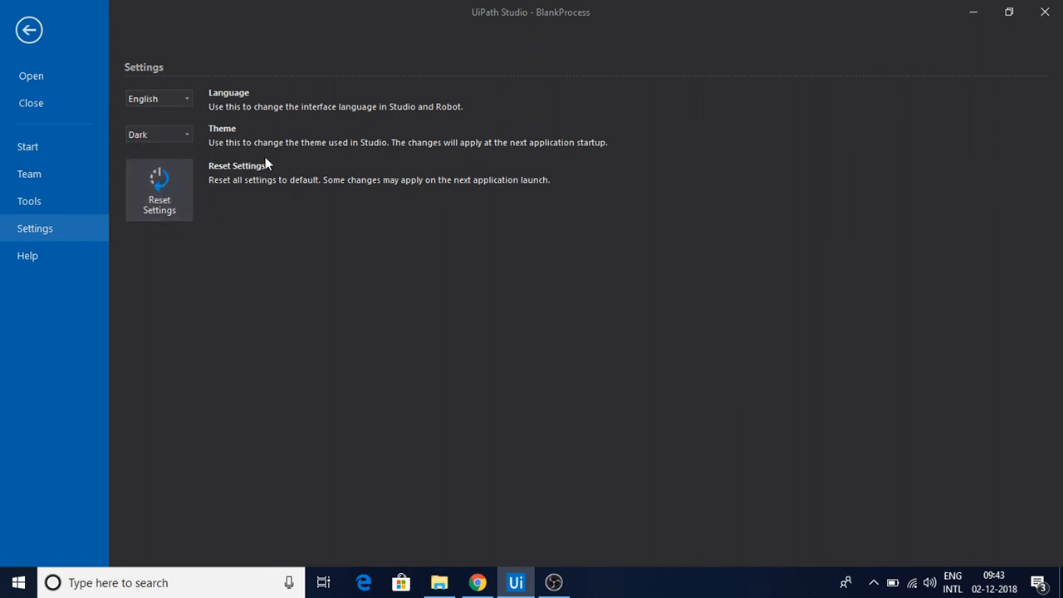
pyautogui.moveTo(71, 64)
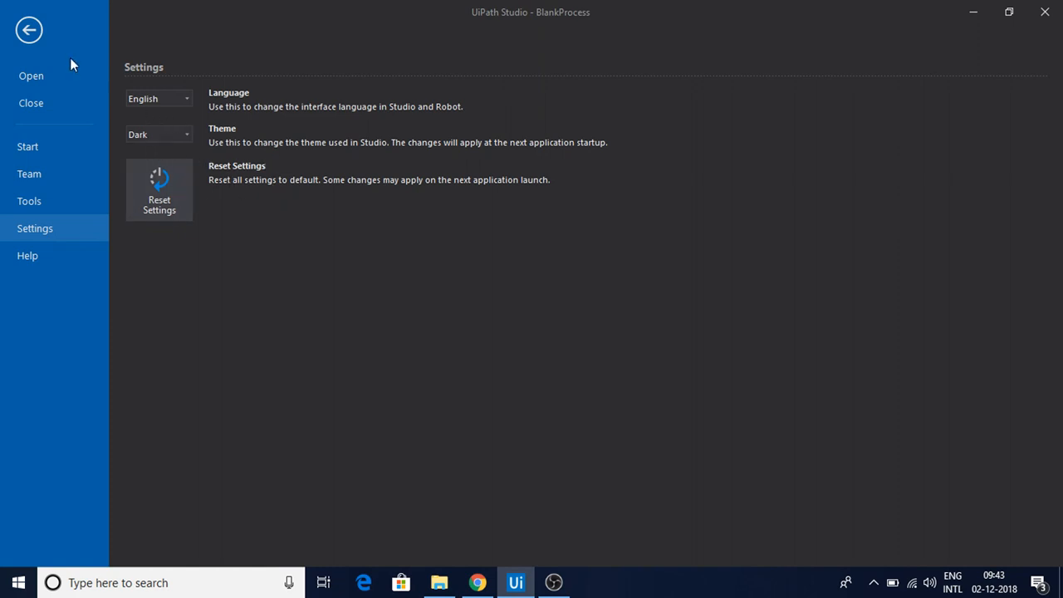
pyautogui.moveTo(1045, 15)
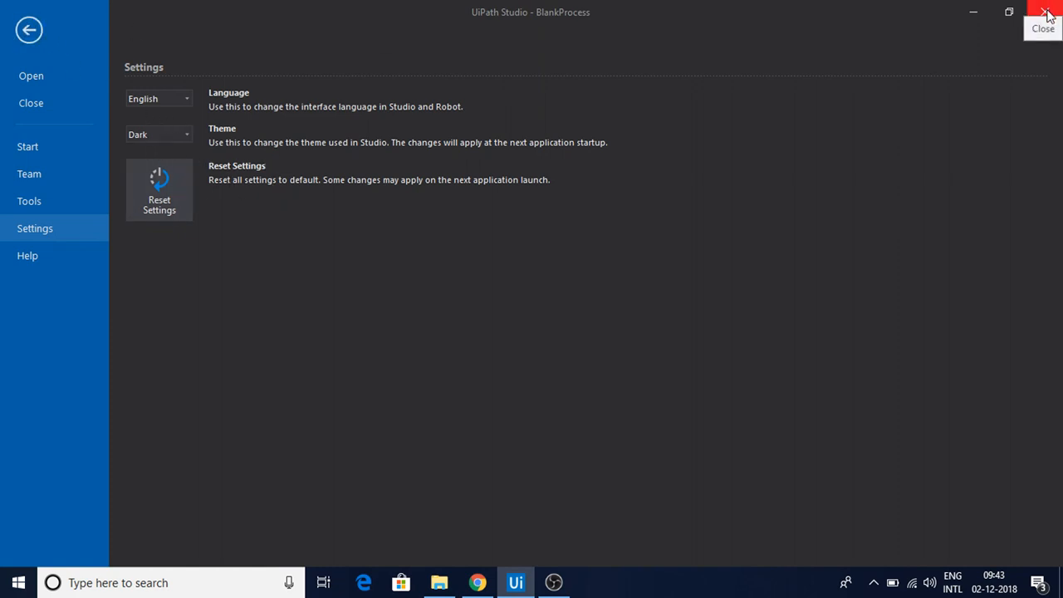
pyautogui.moveTo(419, 114)
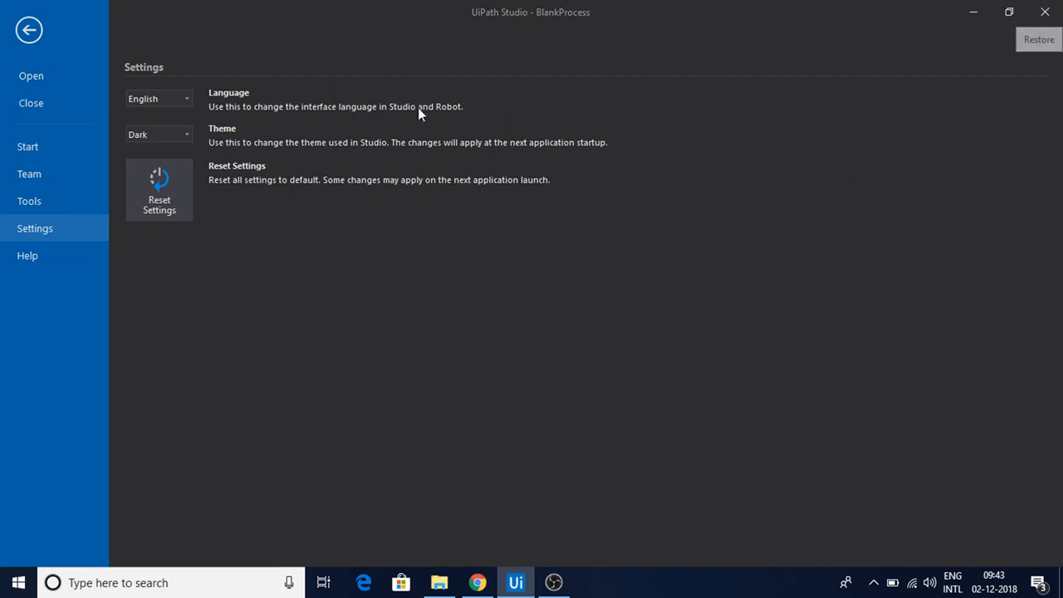
pyautogui.moveTo(743, 47)
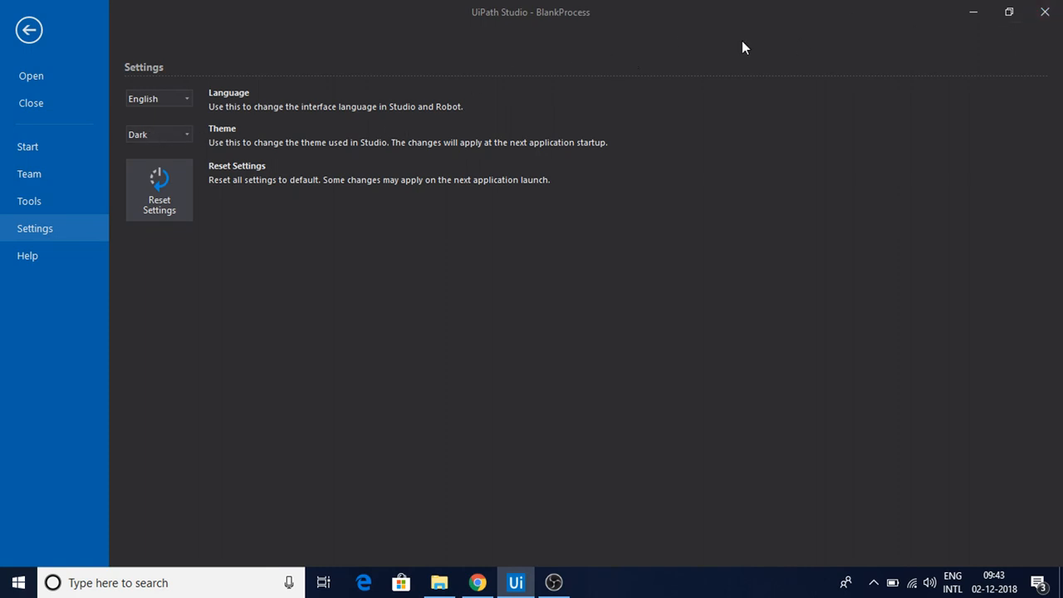
pyautogui.moveTo(1045, 12)
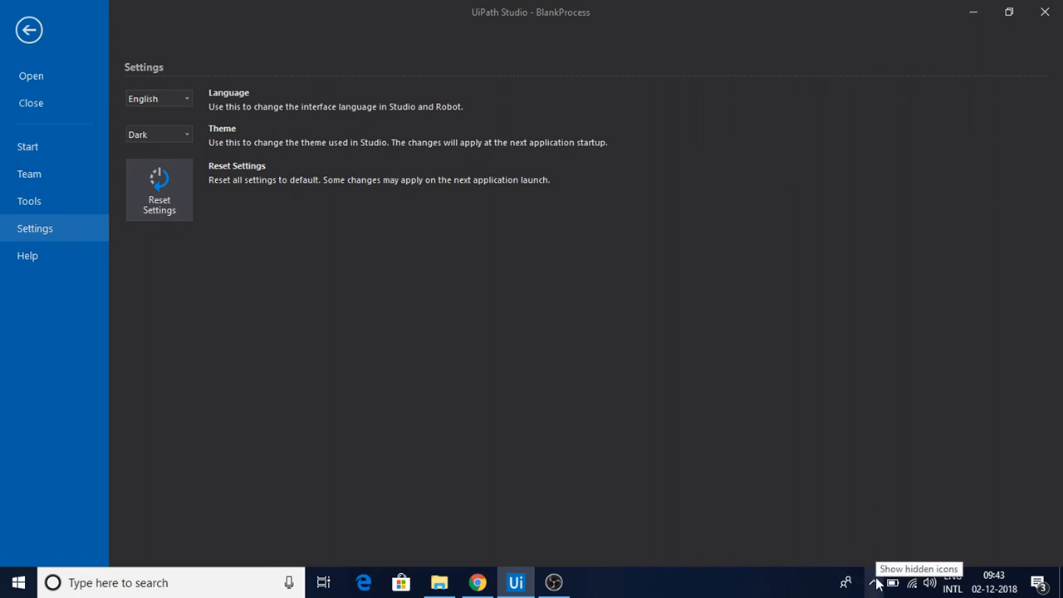
# Bring up OBS Studio from the taskbar's hidden icons tray
pyautogui.click(874, 583)
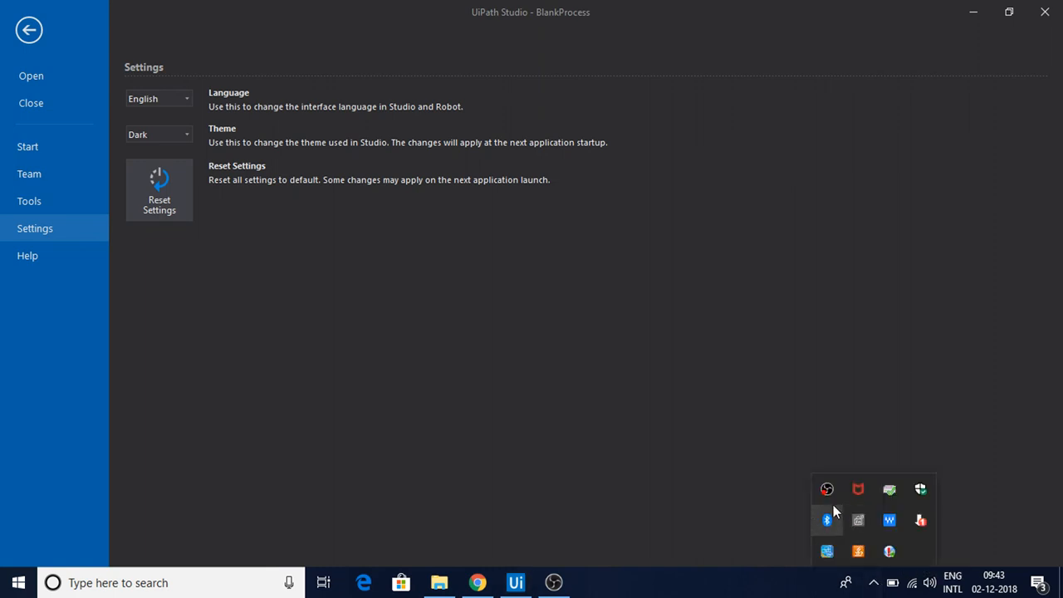
pyautogui.moveTo(827, 489)
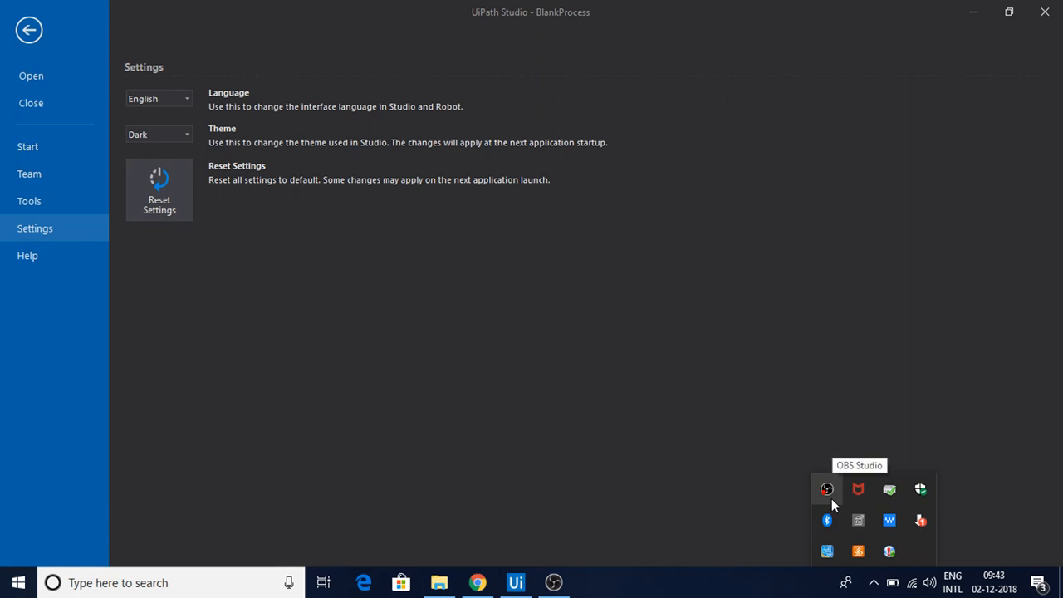
pyautogui.click(29, 29)
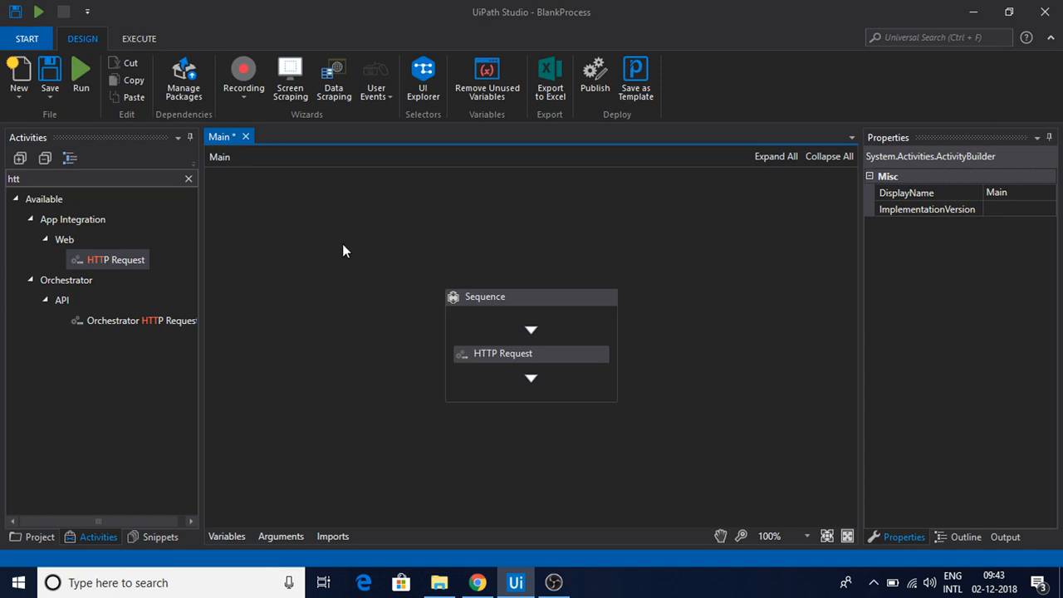